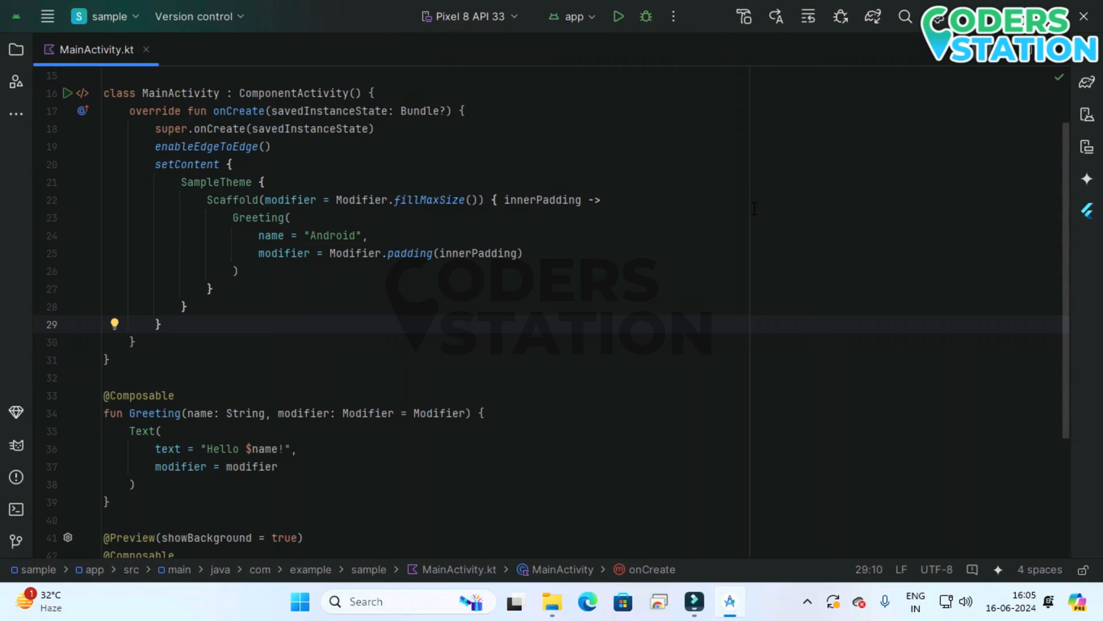
mouse_move(717, 200)
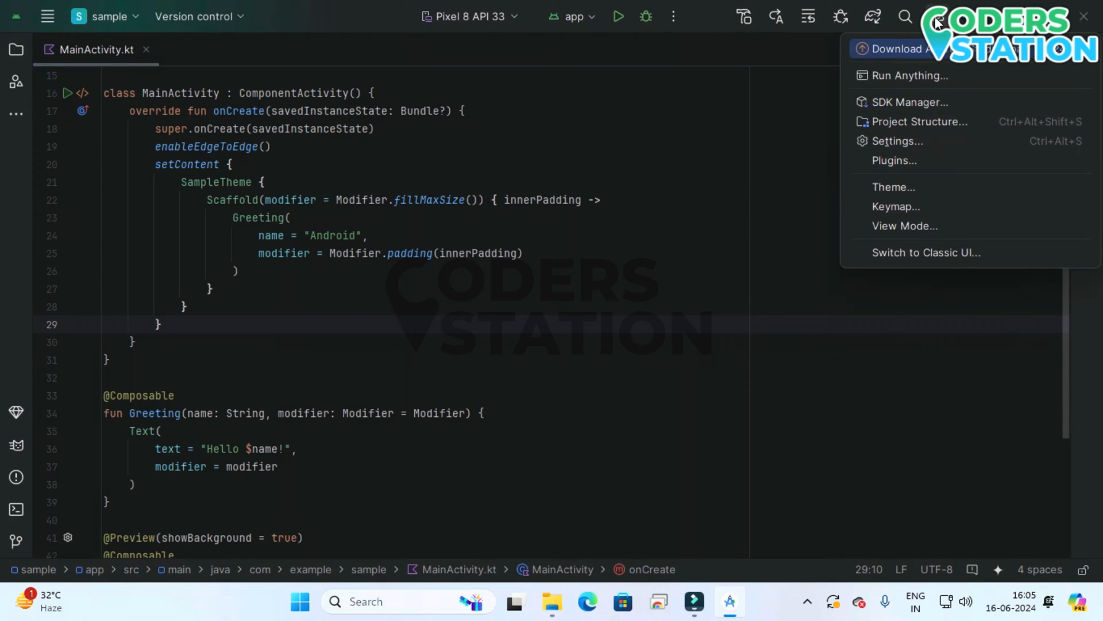
mouse_move(1017, 56)
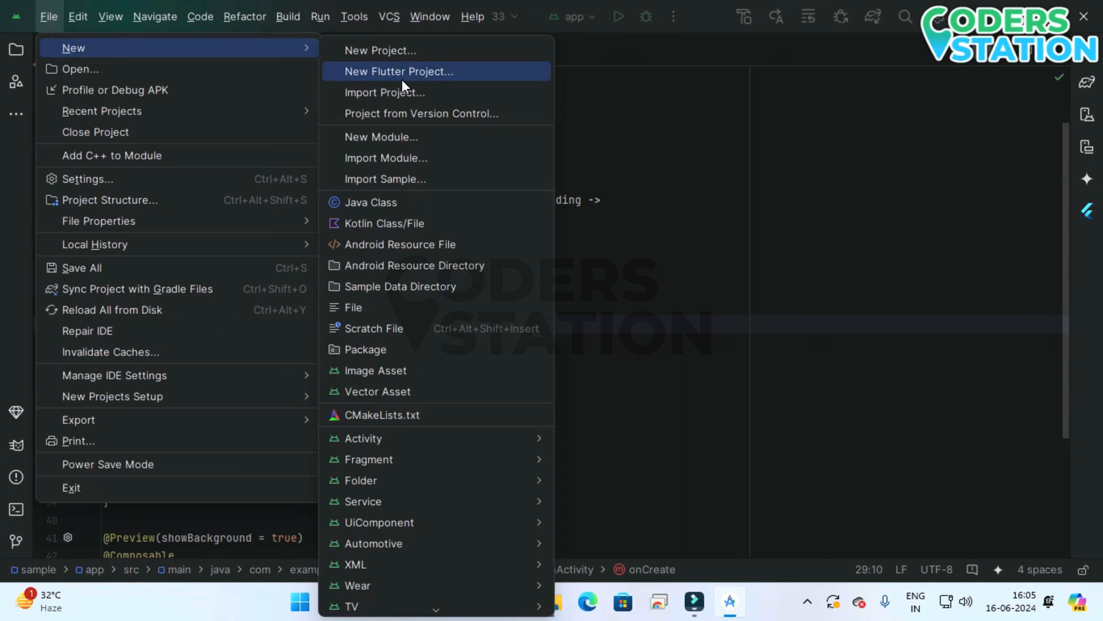
- Browse the menu bar toward the Help menu to reach Check for Updates
left_click(473, 17)
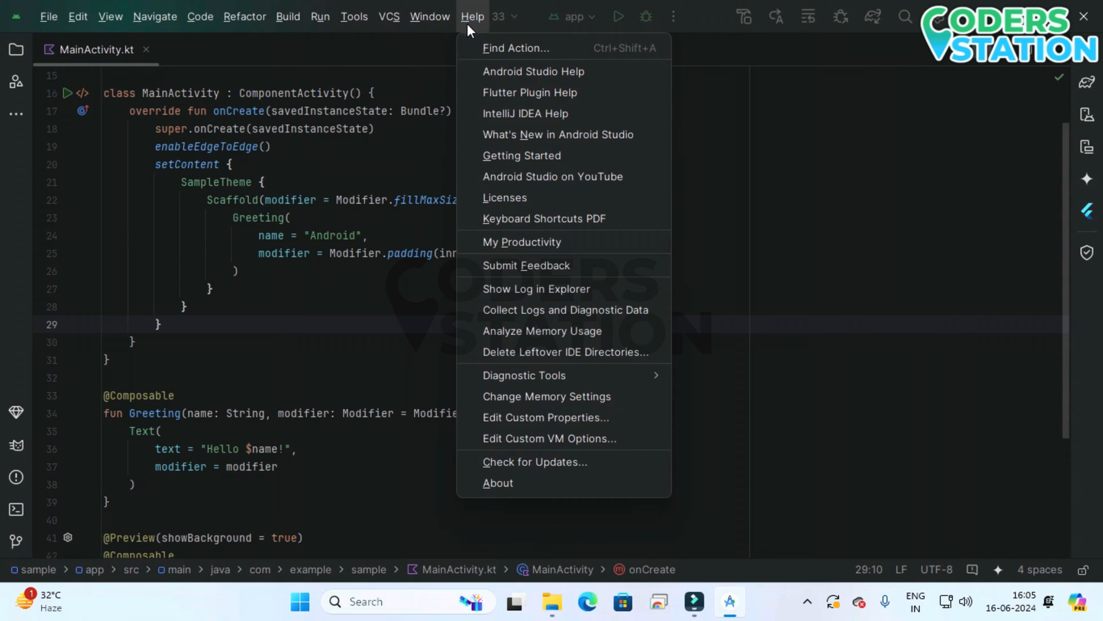
mouse_move(535, 462)
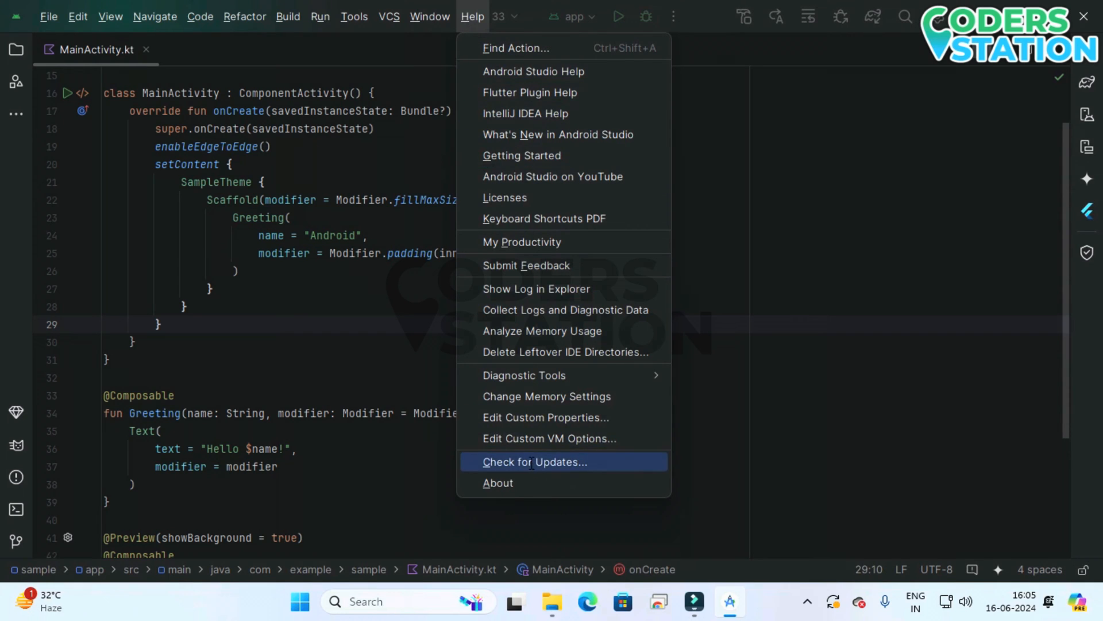
- Check for updates, view the found Koala 2024.1.1 release and request its download
left_click(532, 462)
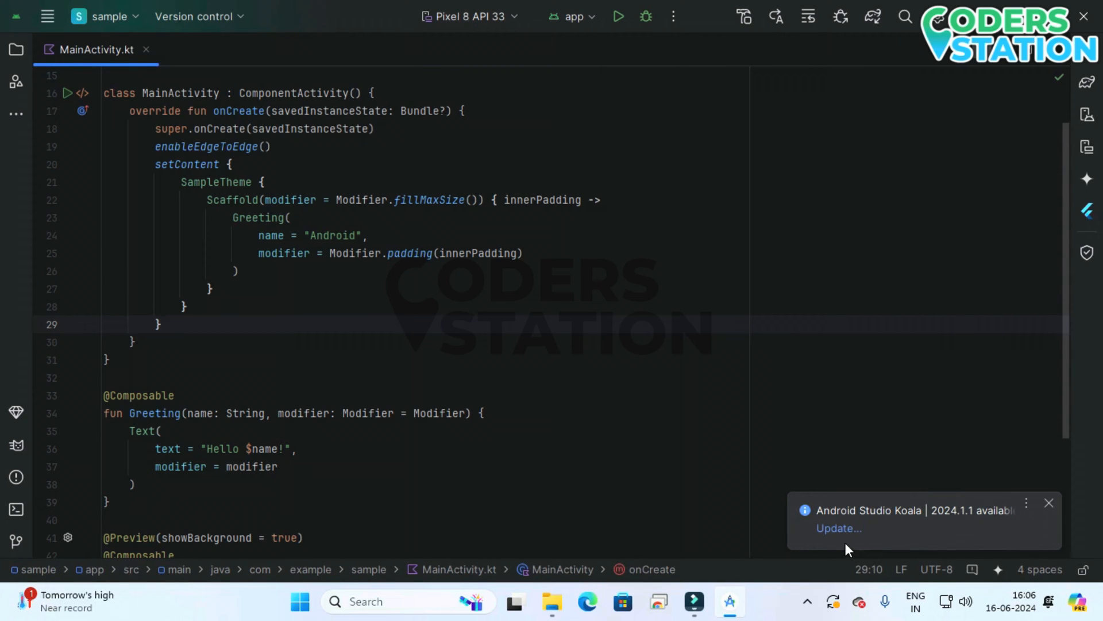
mouse_move(838, 527)
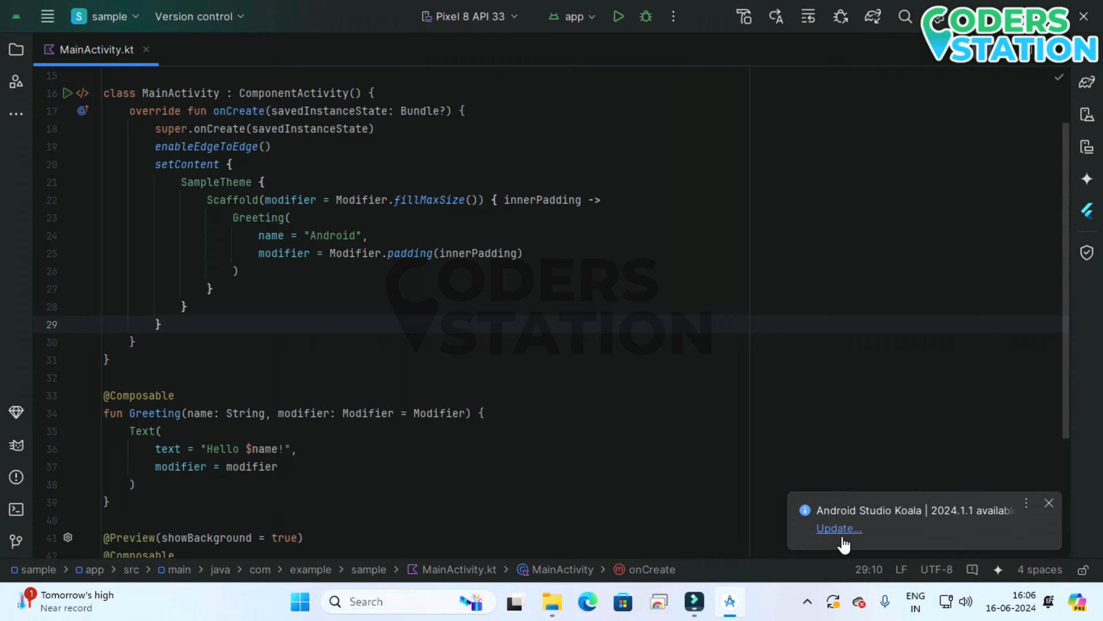
left_click(837, 529)
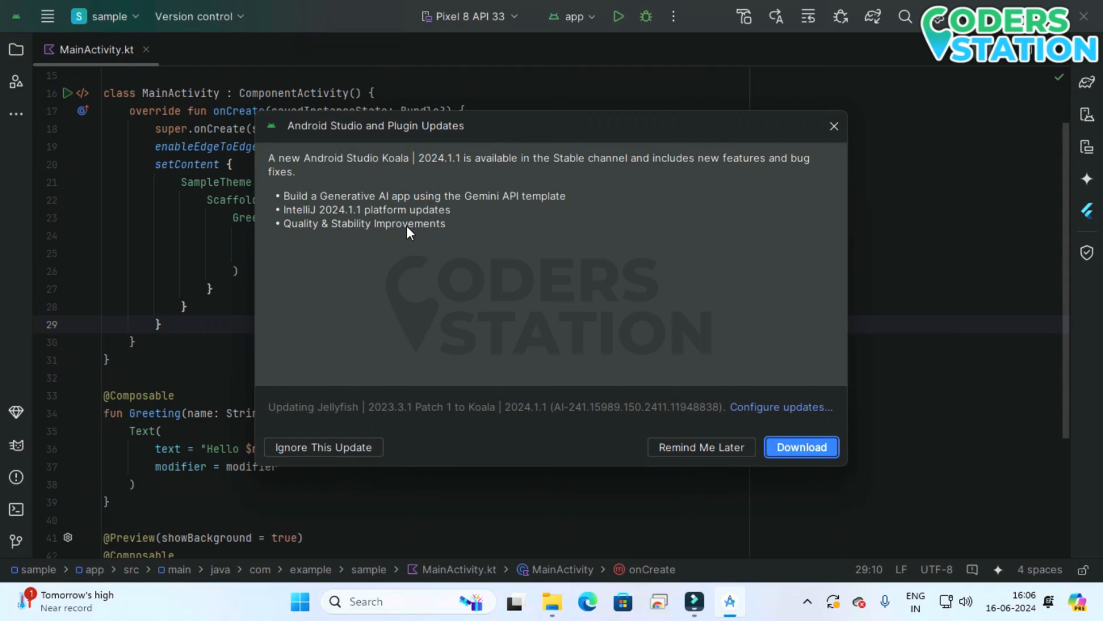
mouse_move(414, 237)
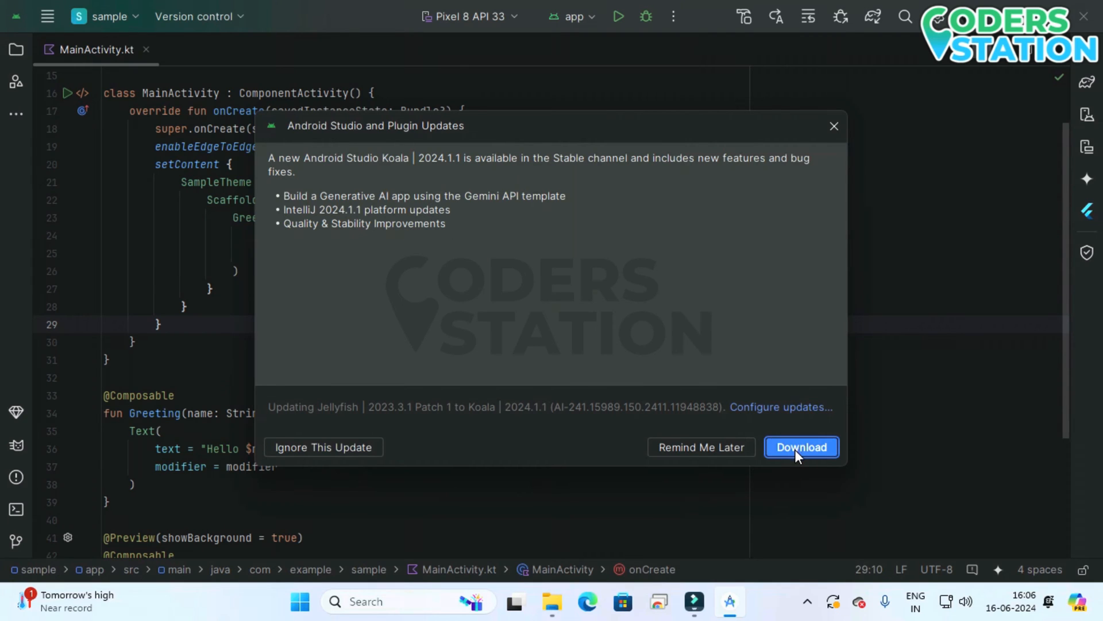
left_click(801, 447)
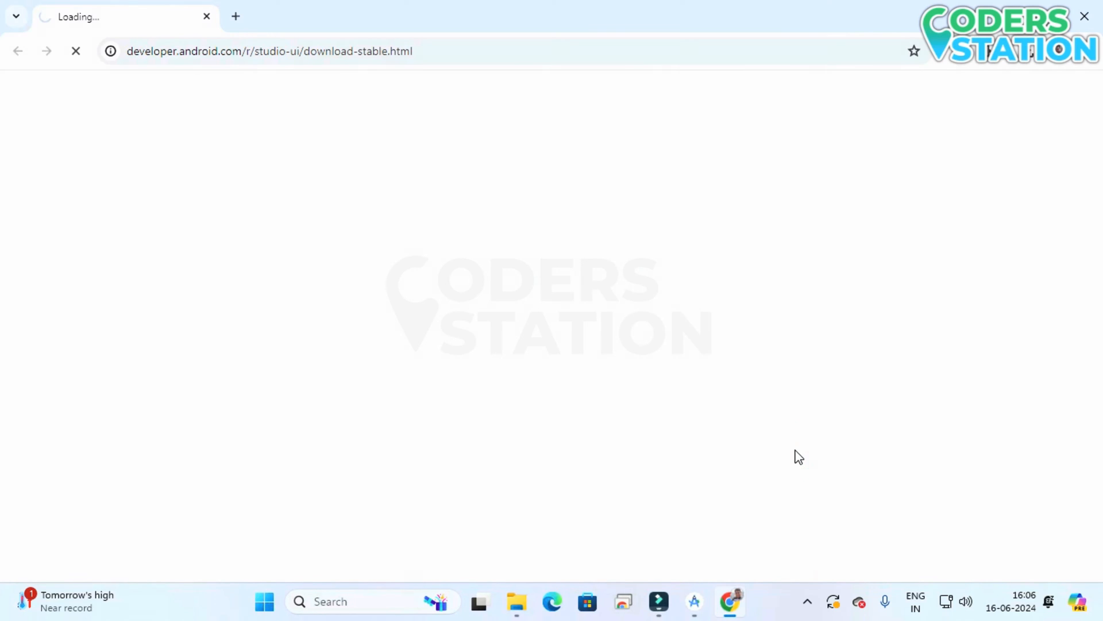
mouse_move(741, 443)
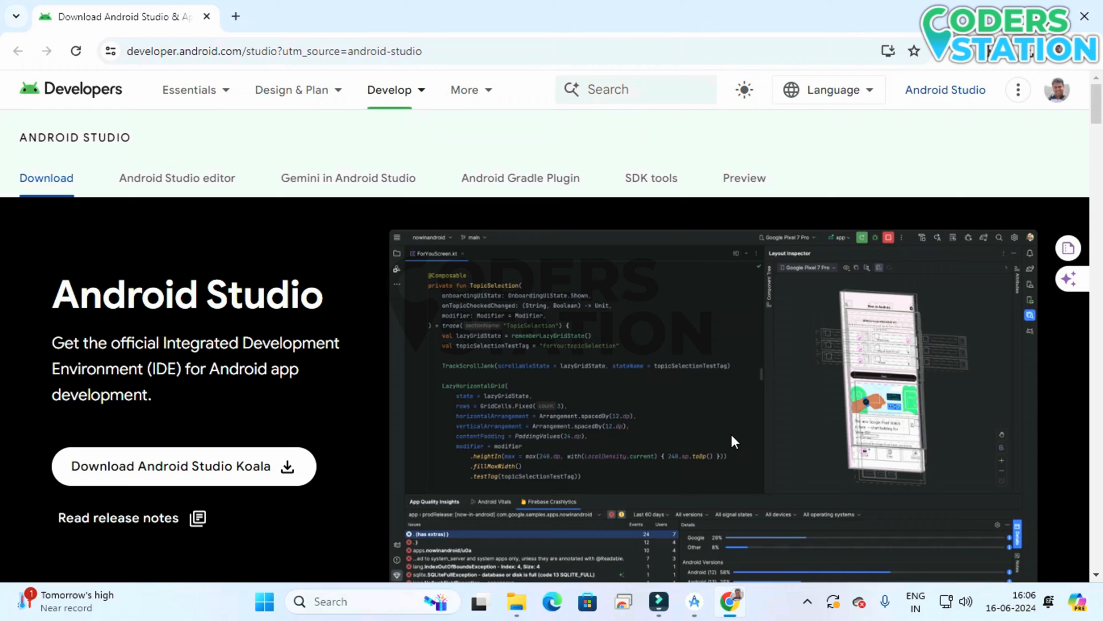
mouse_move(731, 440)
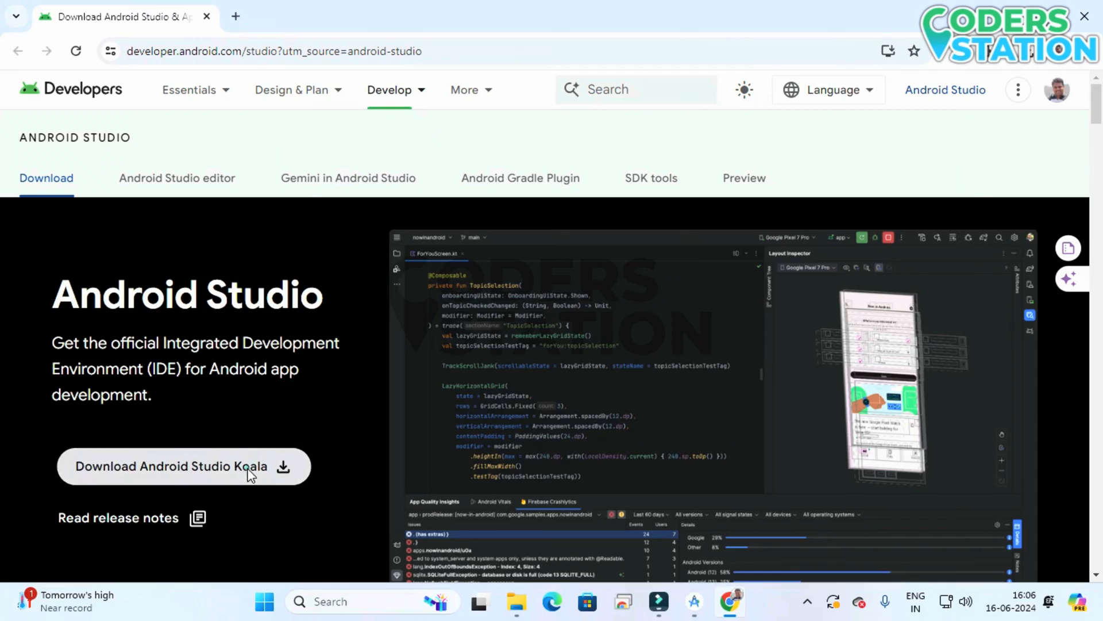
- Accept the license terms and download the Koala 2024.1.1 installer for Windows
left_click(184, 466)
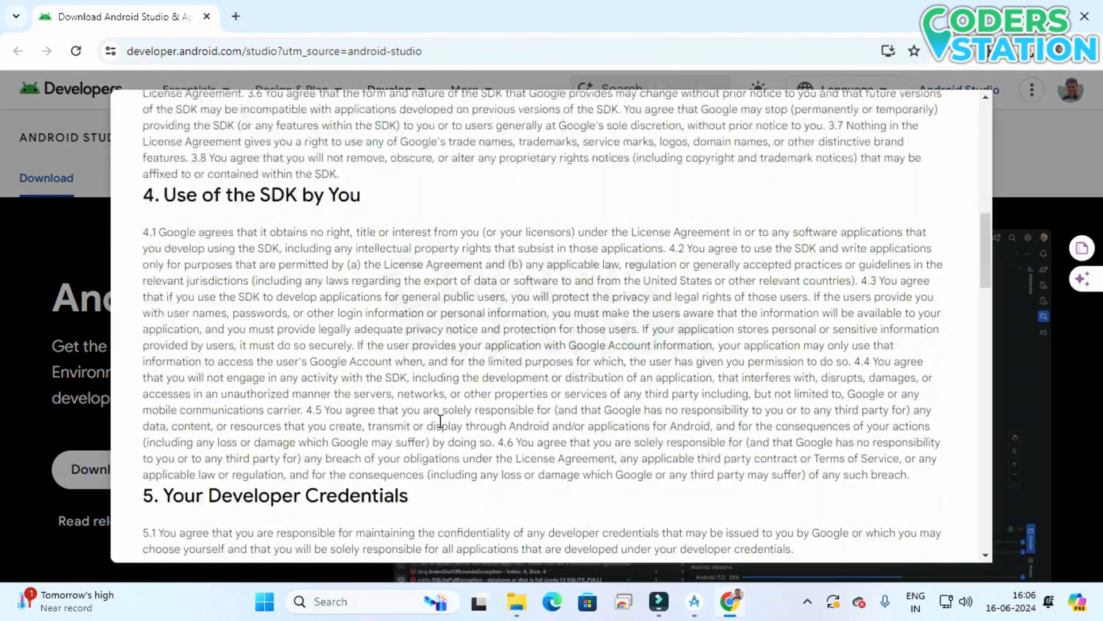
scroll("down", 3)
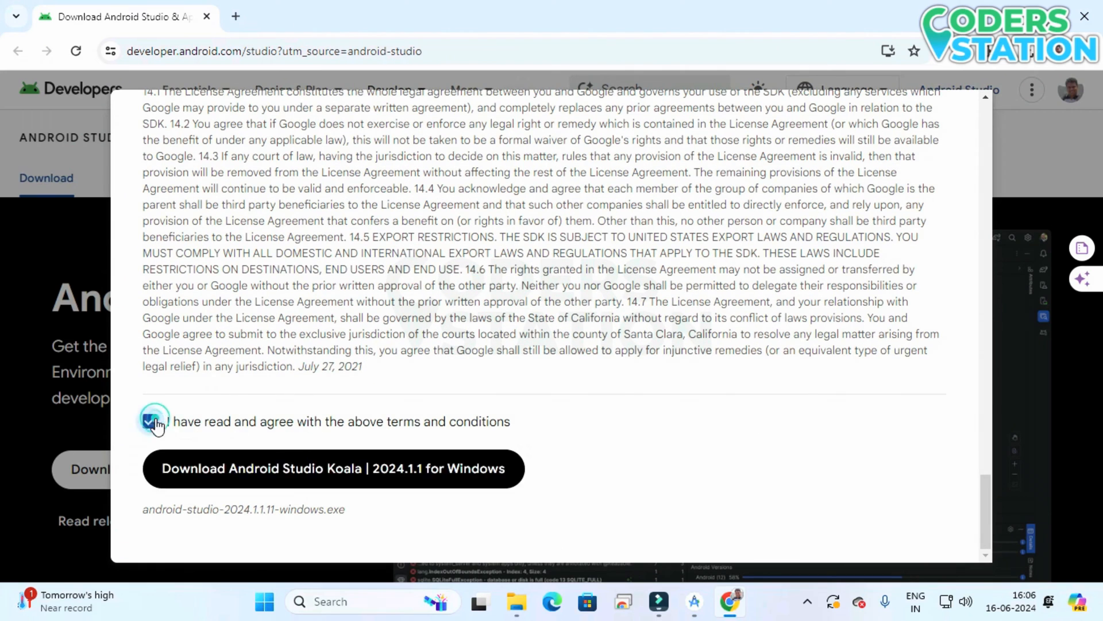
left_click(333, 468)
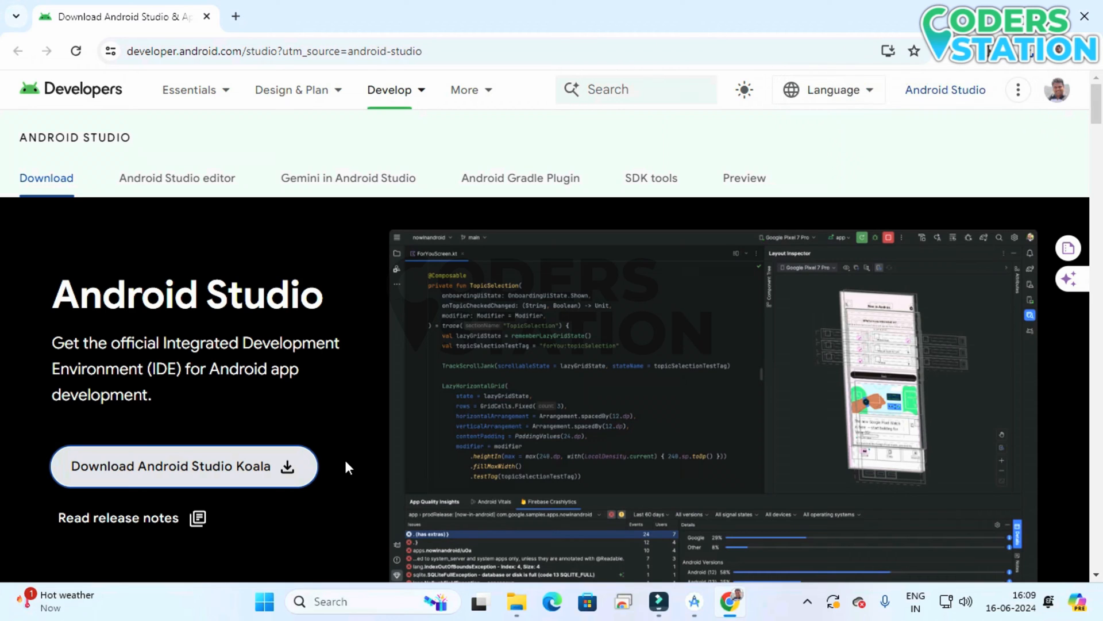
- Launch the downloaded installer, exit the running Android Studio and let setup continue
left_click(184, 465)
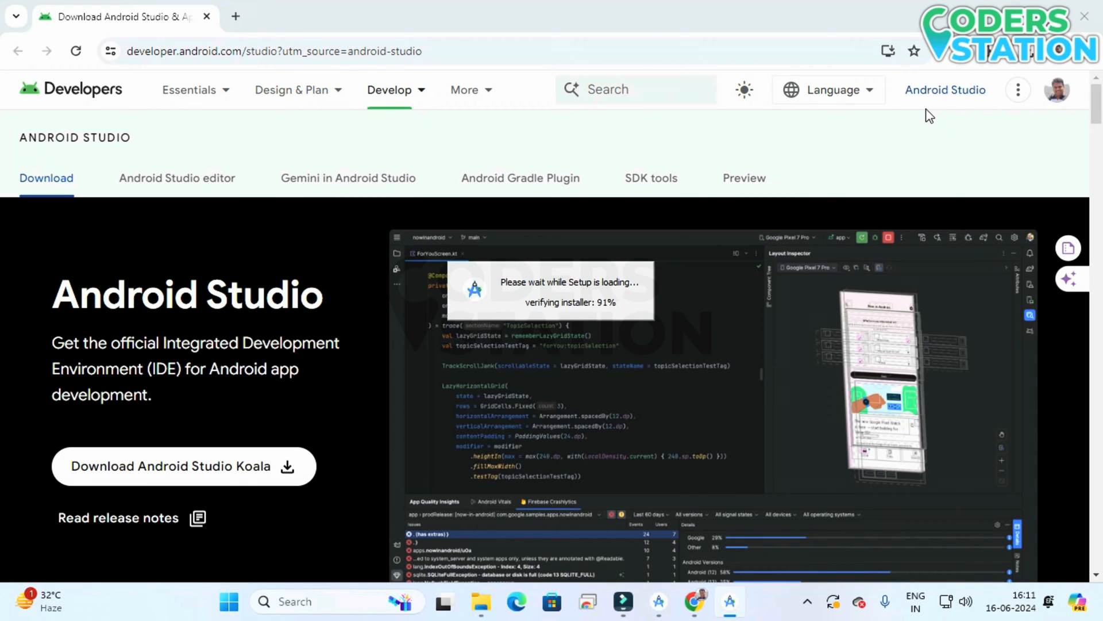
left_click(667, 601)
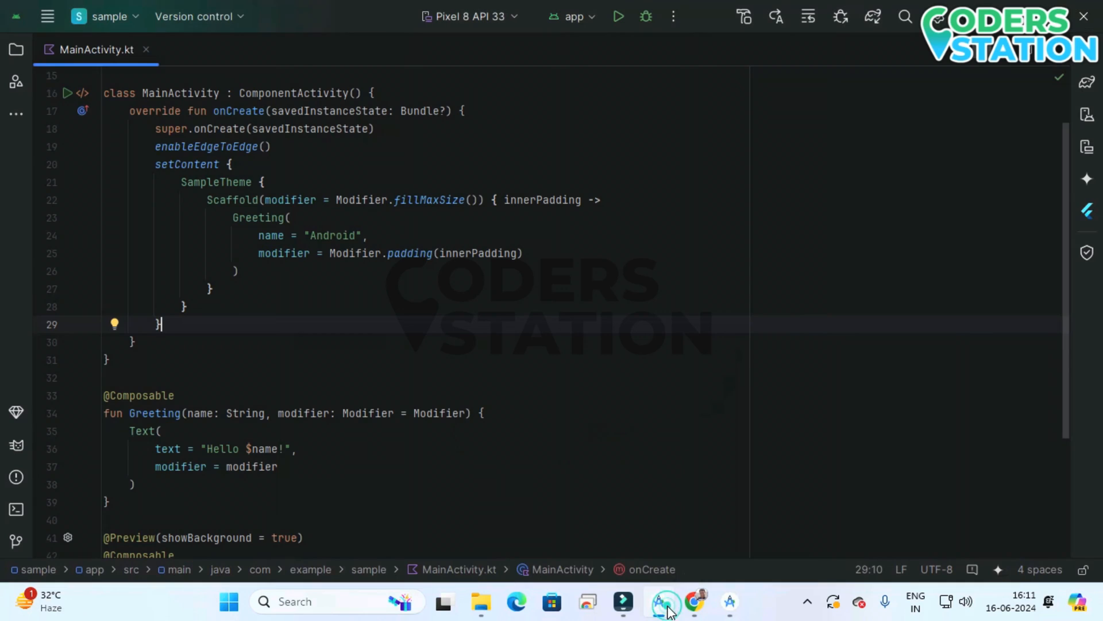
left_click(667, 601)
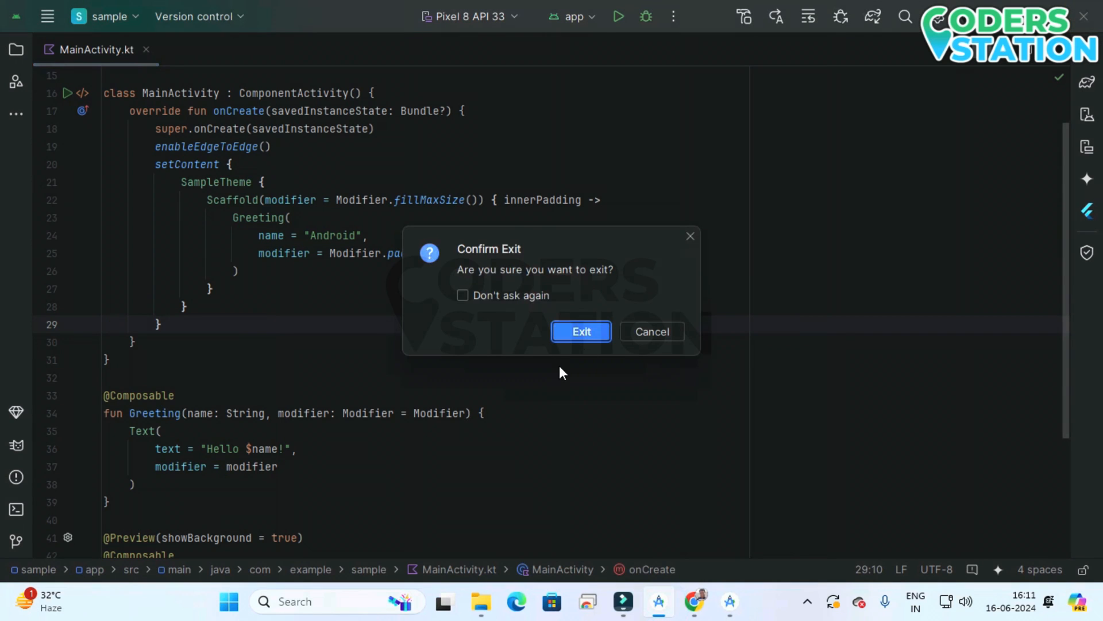
left_click(580, 331)
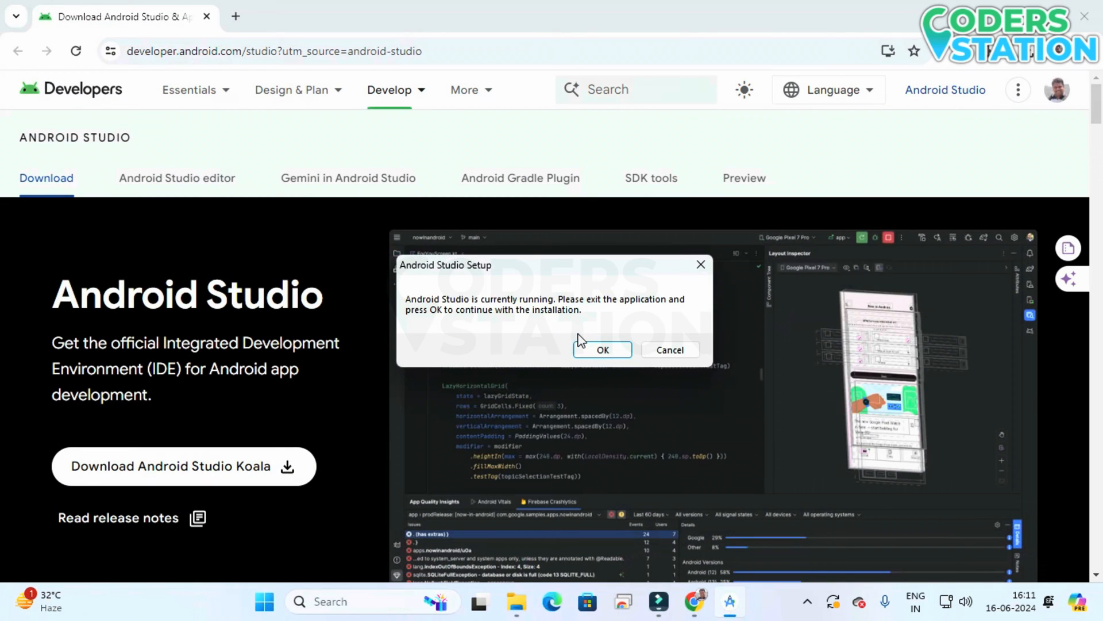
left_click(601, 349)
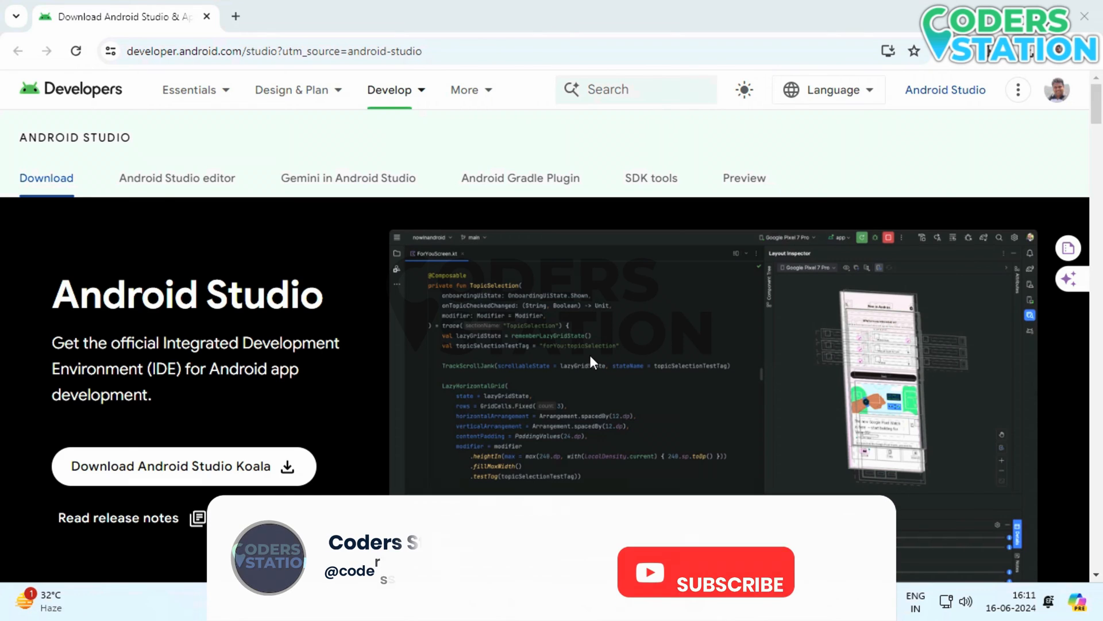
- Step through setup keeping old-version removal and both components, then install until success
left_click(705, 571)
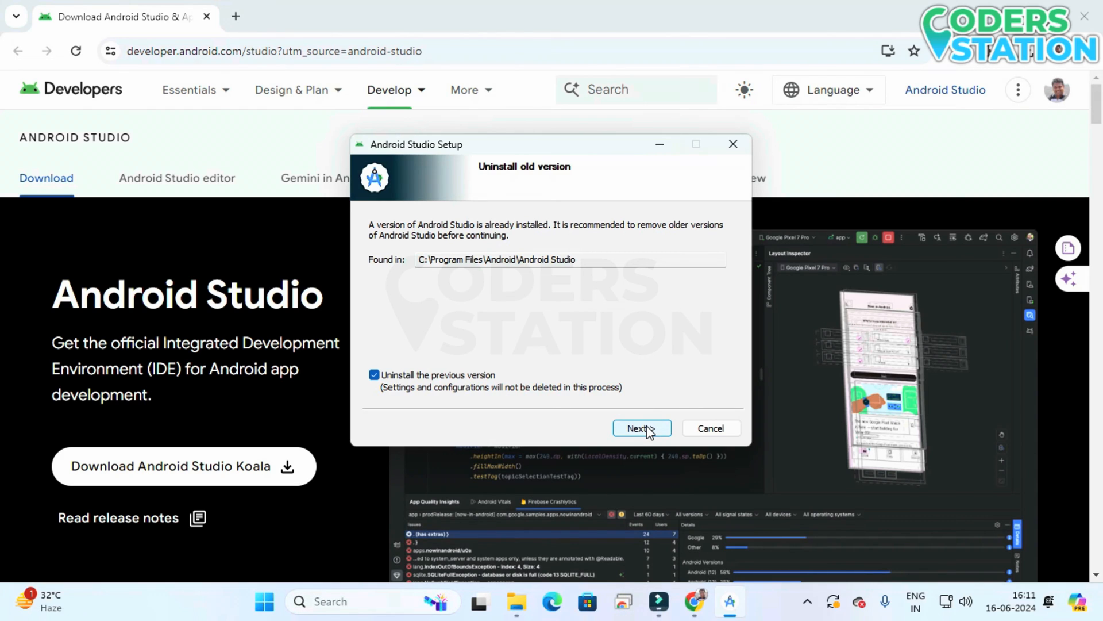
left_click(640, 427)
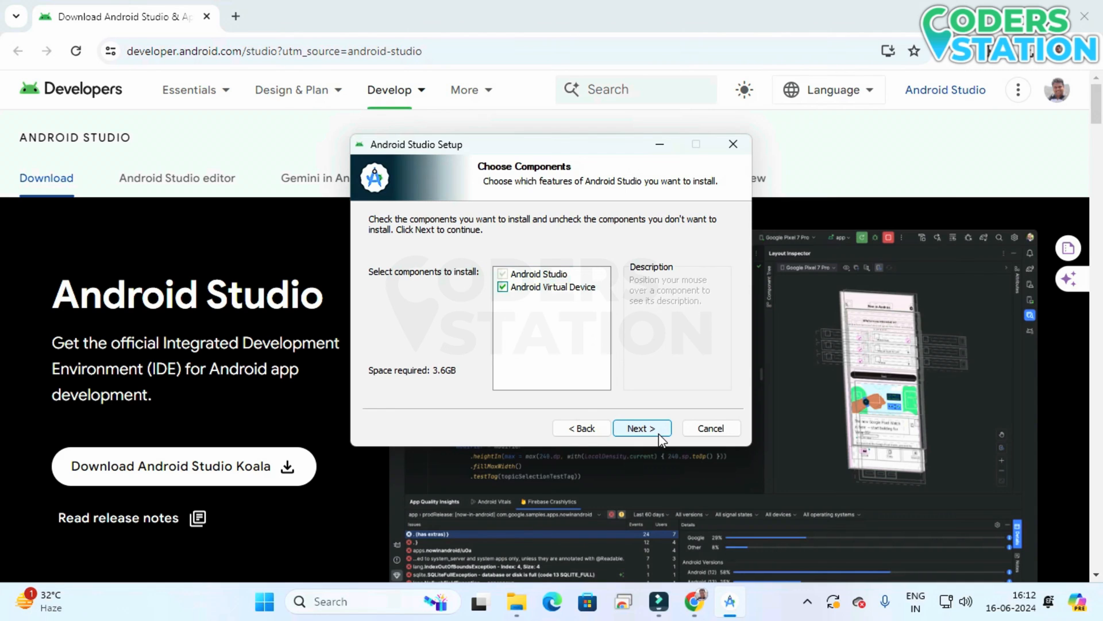
left_click(640, 428)
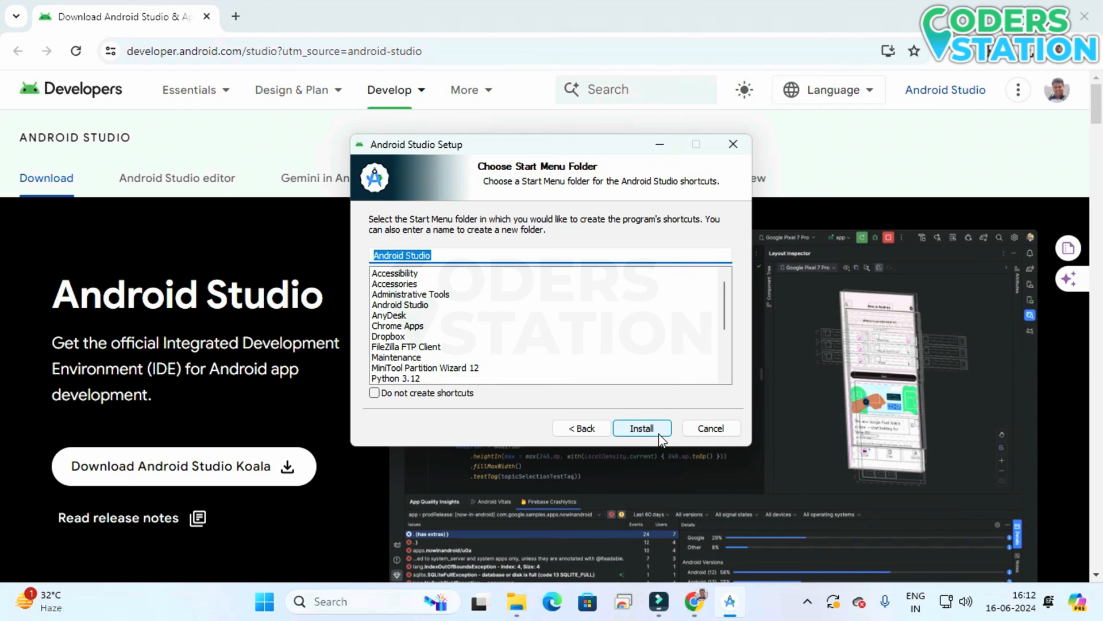
left_click(641, 427)
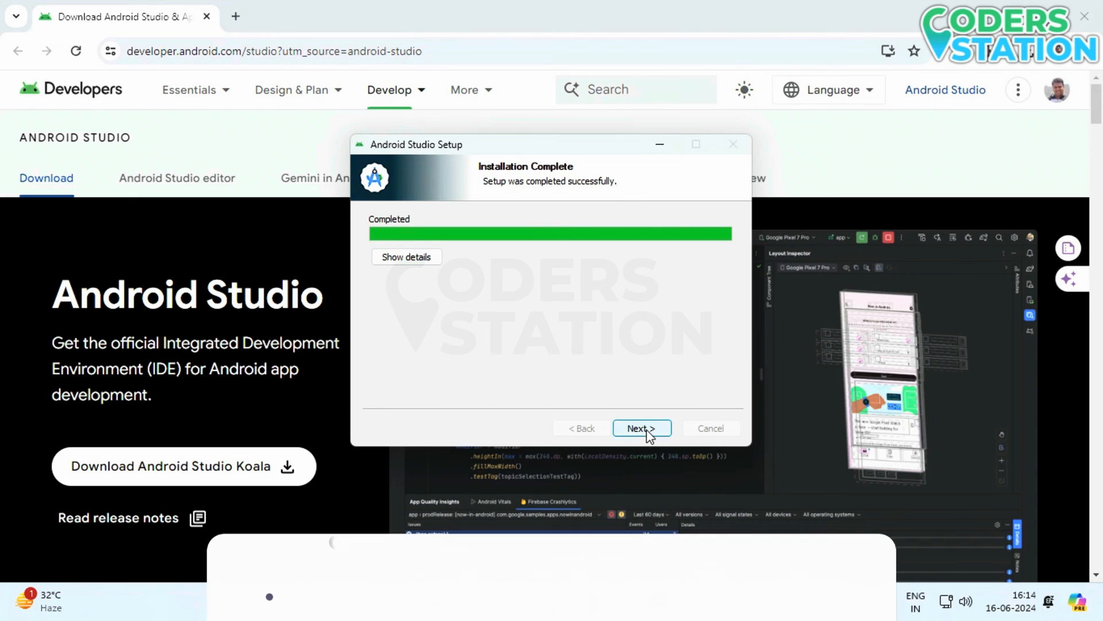
- Finish setup with Start Android Studio checked, launching the new Koala IDE
left_click(641, 428)
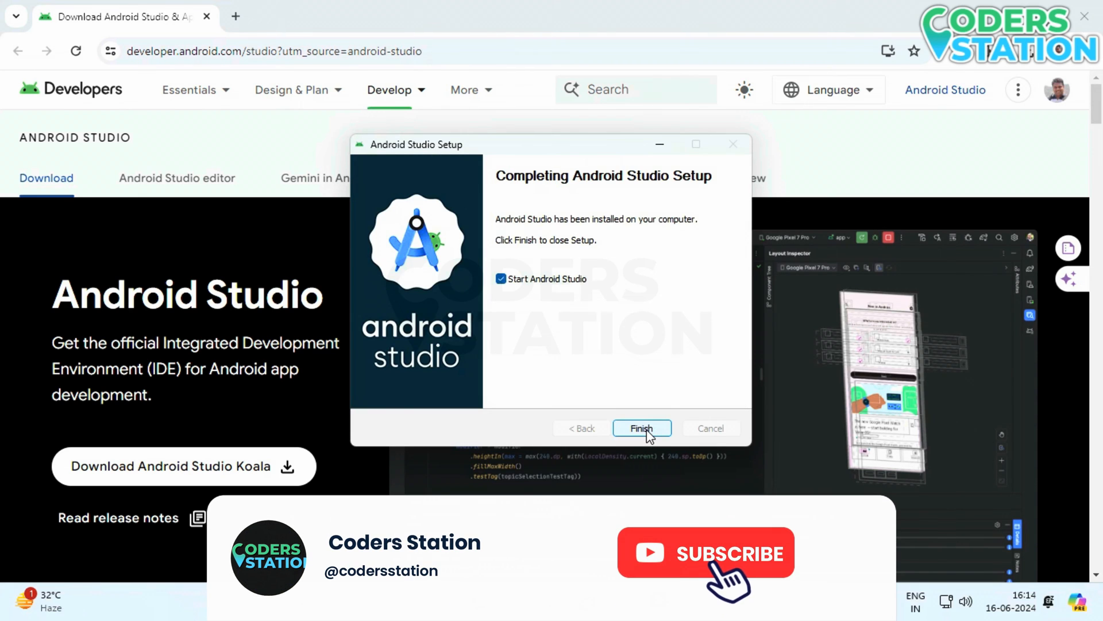
left_click(705, 553)
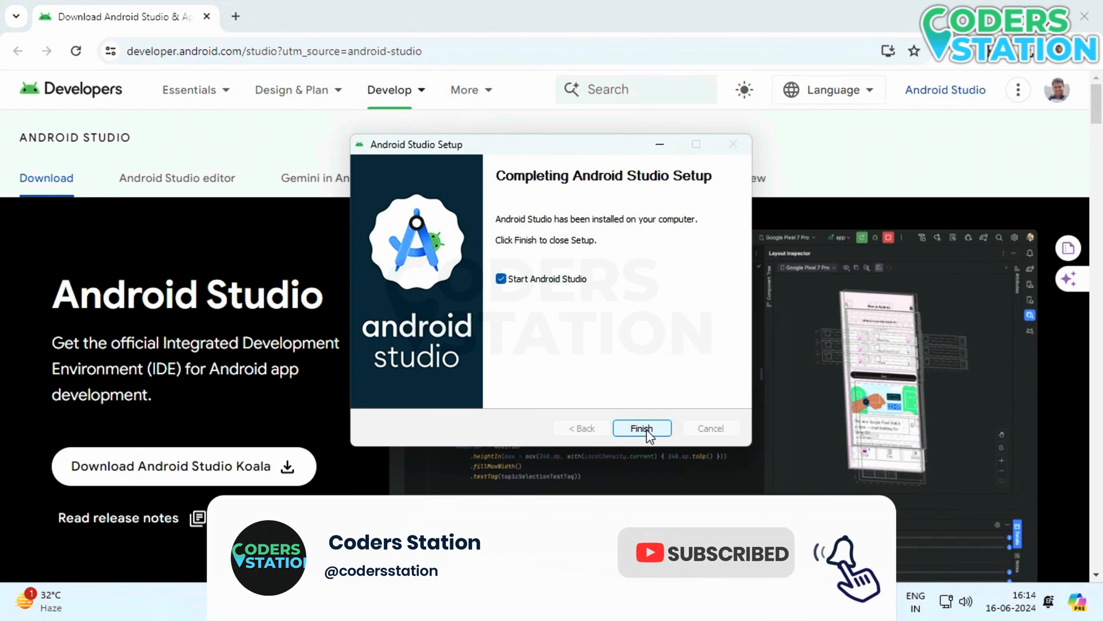
left_click(641, 428)
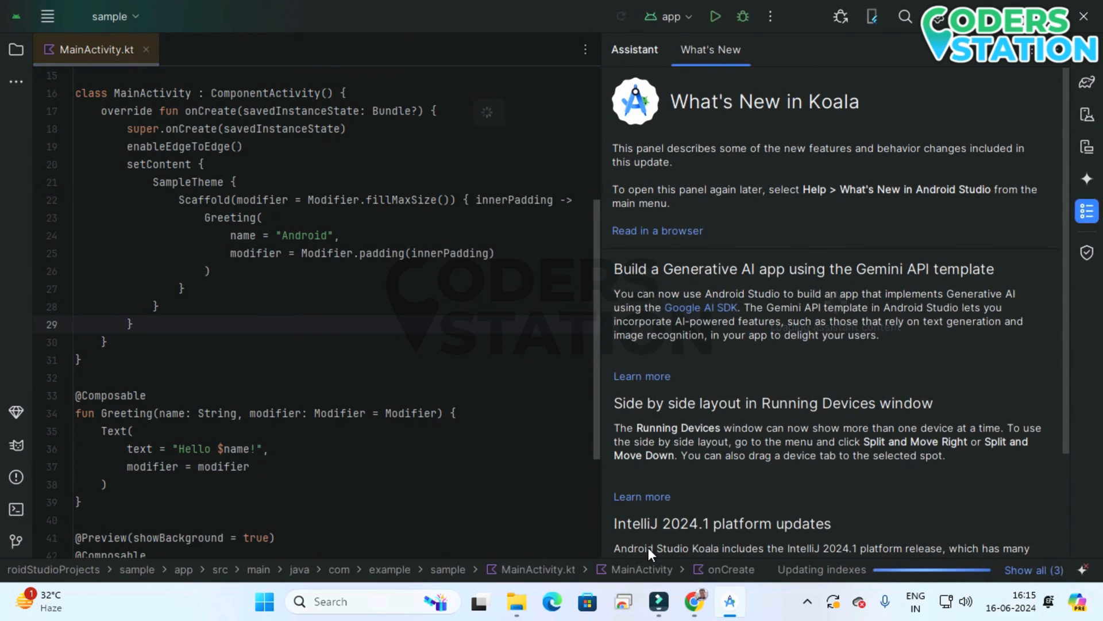
left_click(48, 16)
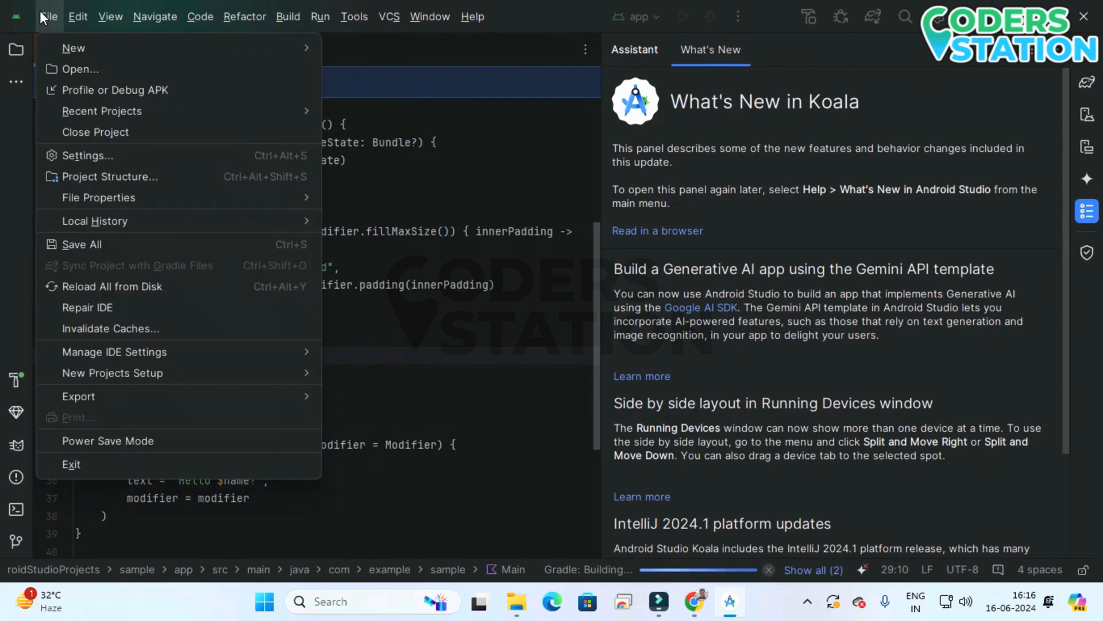
left_click(472, 16)
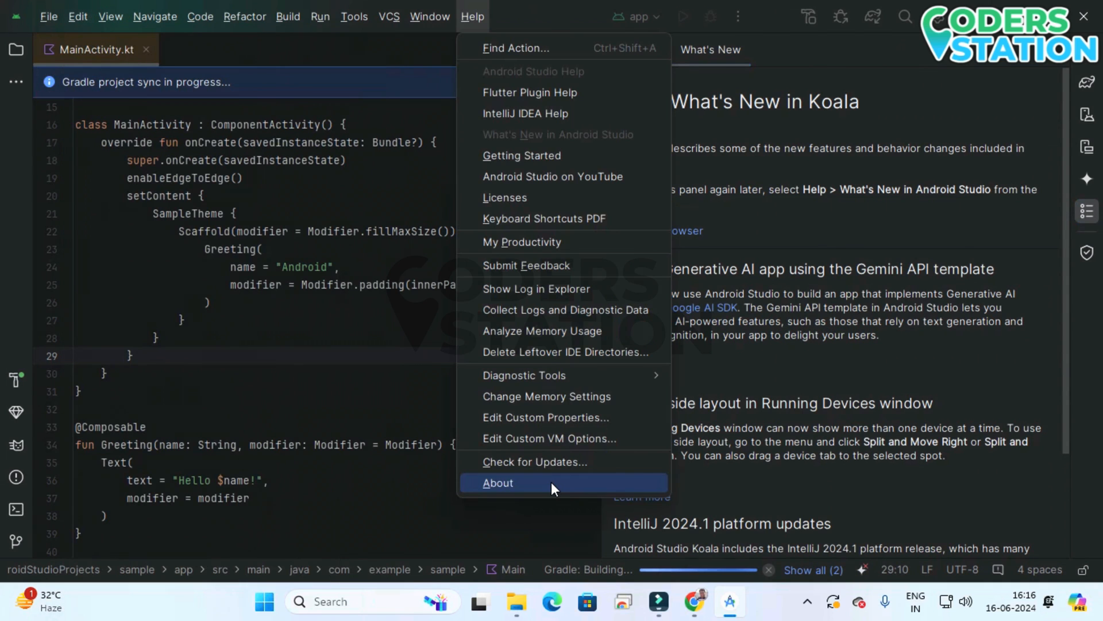
left_click(498, 482)
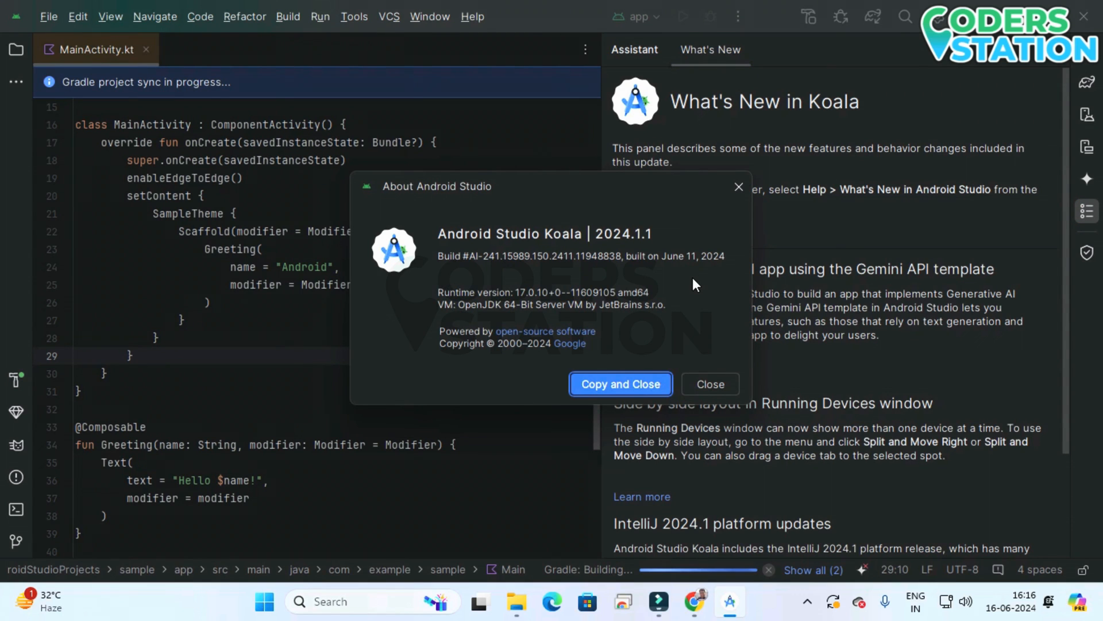
mouse_move(688, 278)
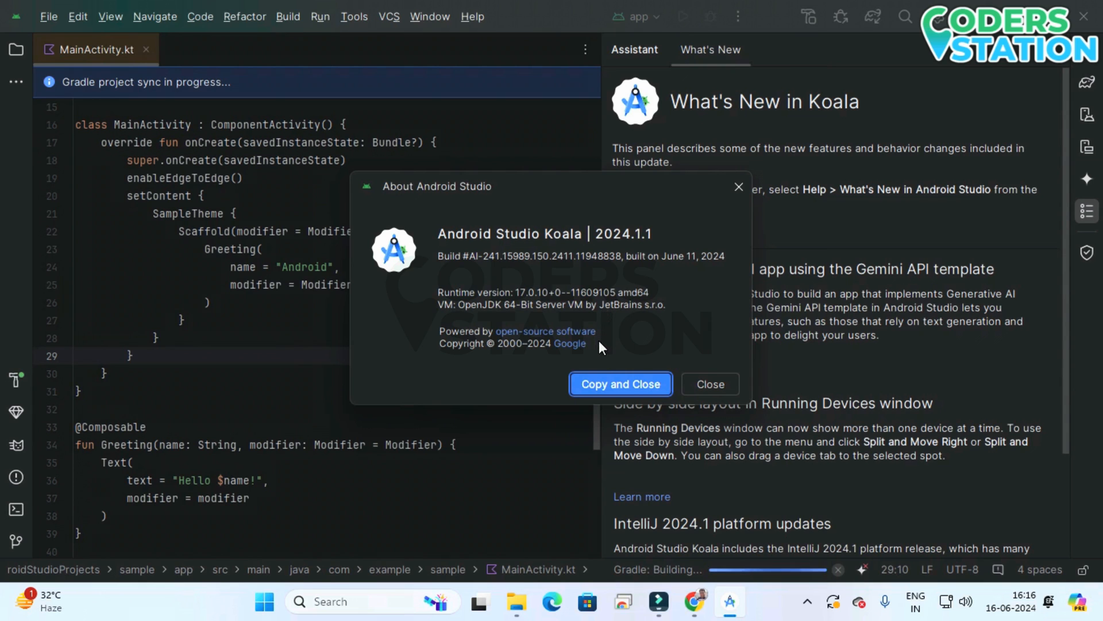
mouse_move(725, 397)
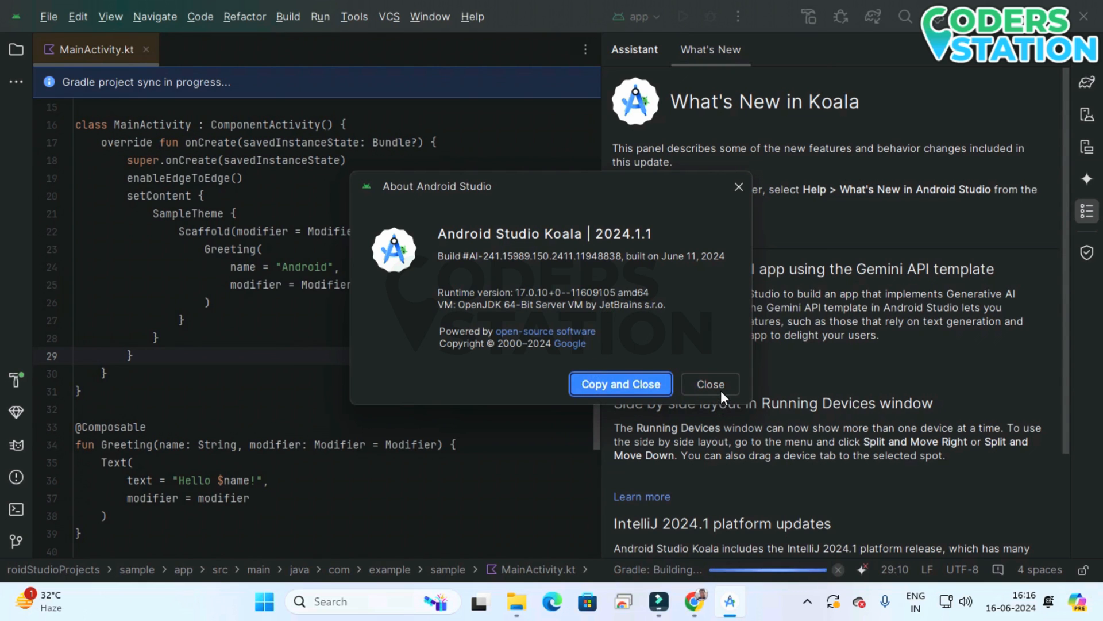
left_click(709, 384)
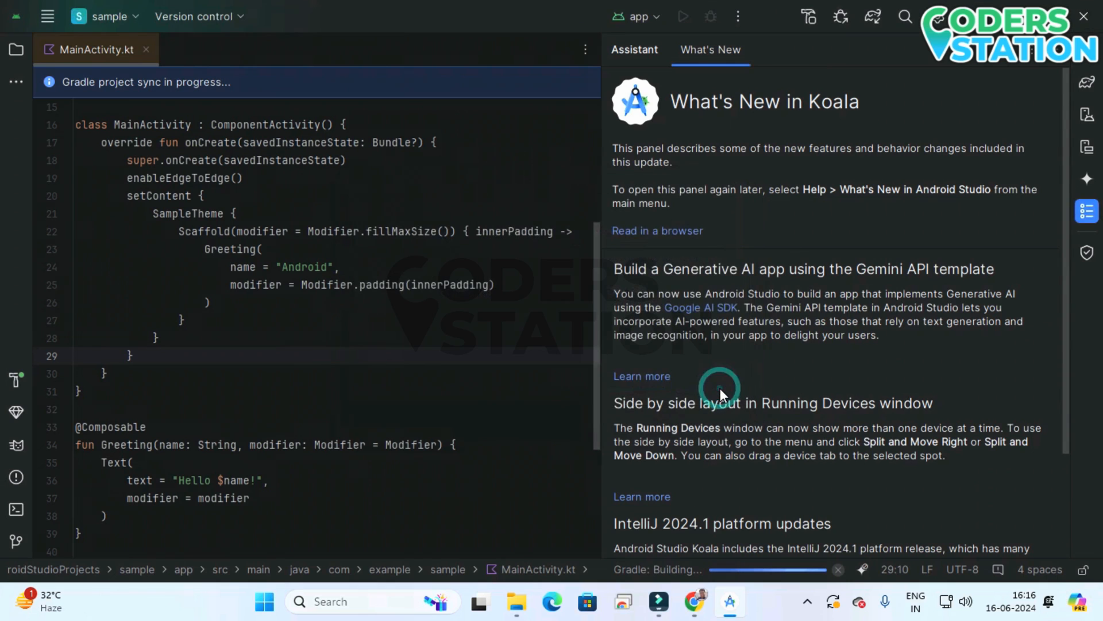